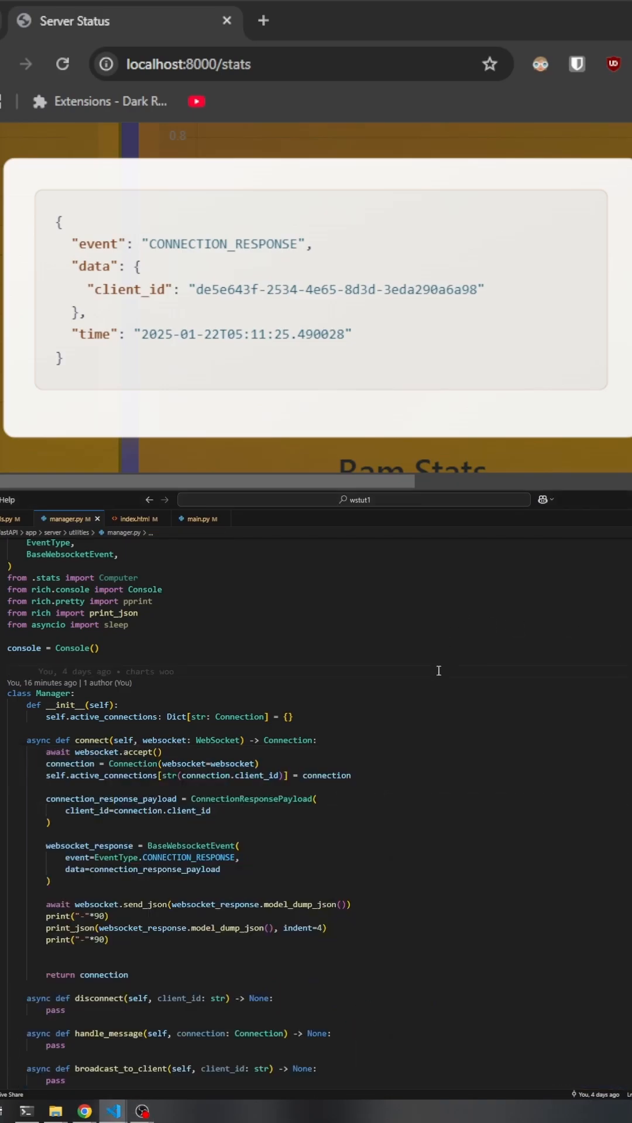
{"action": "mouse_move", "coordinate": [412, 691]}
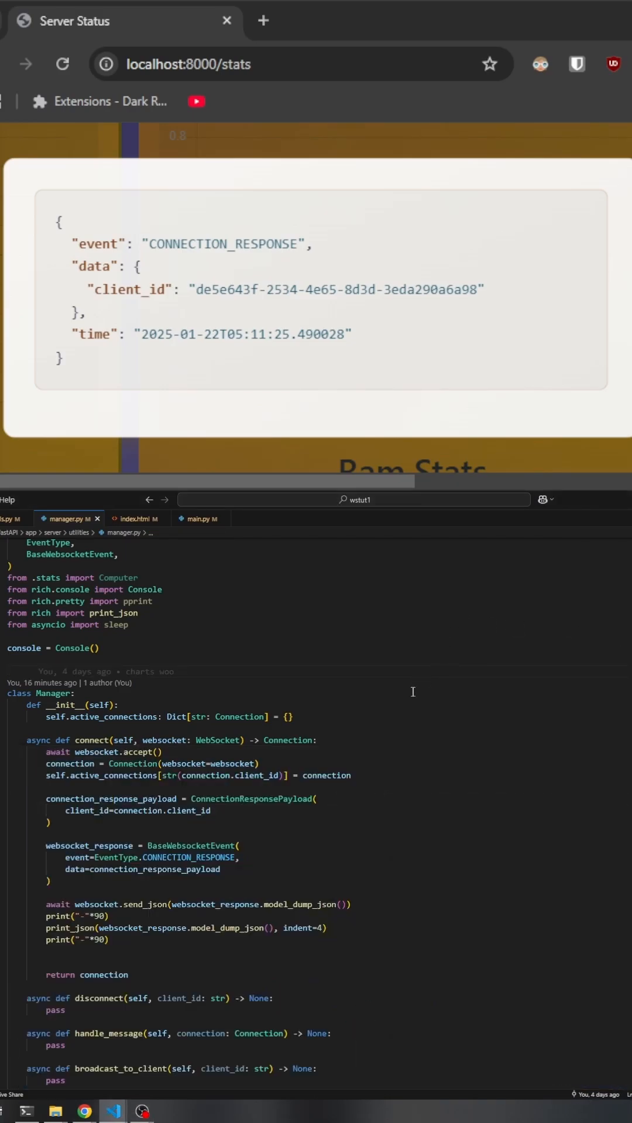
{"action": "mouse_move", "coordinate": [101, 689]}
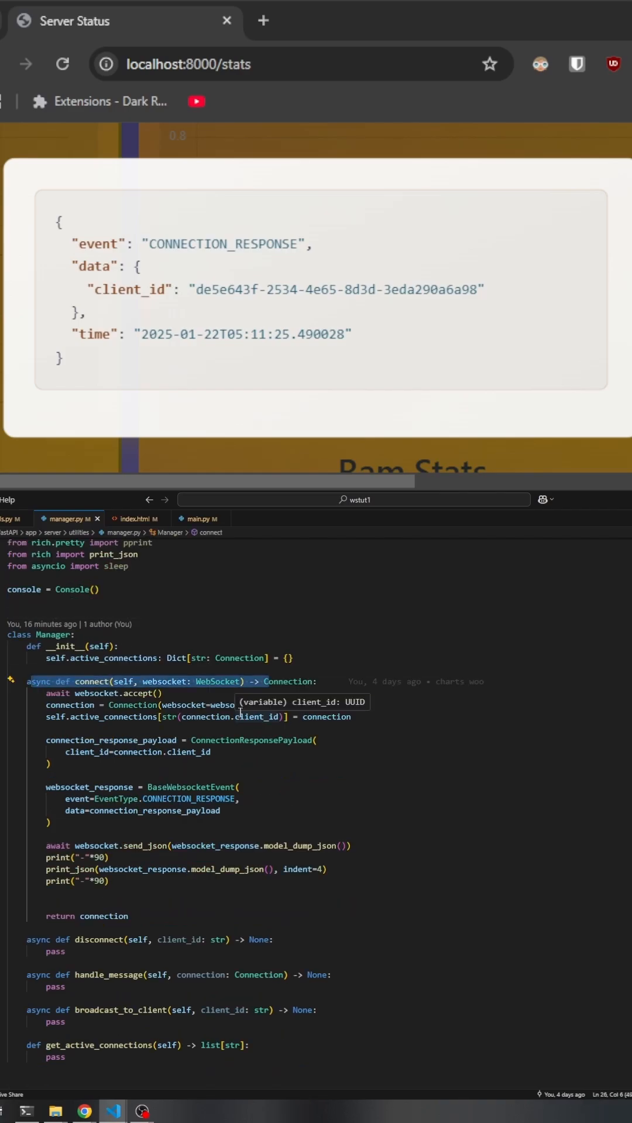
{"action": "mouse_move", "coordinate": [293, 706]}
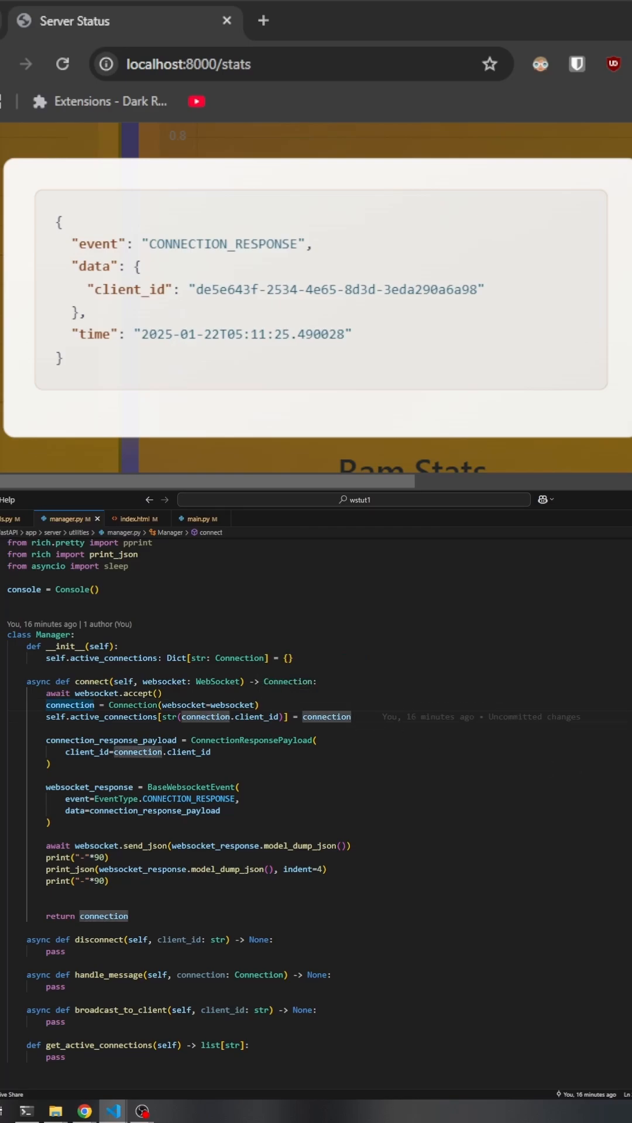
{"action": "mouse_move", "coordinate": [372, 751]}
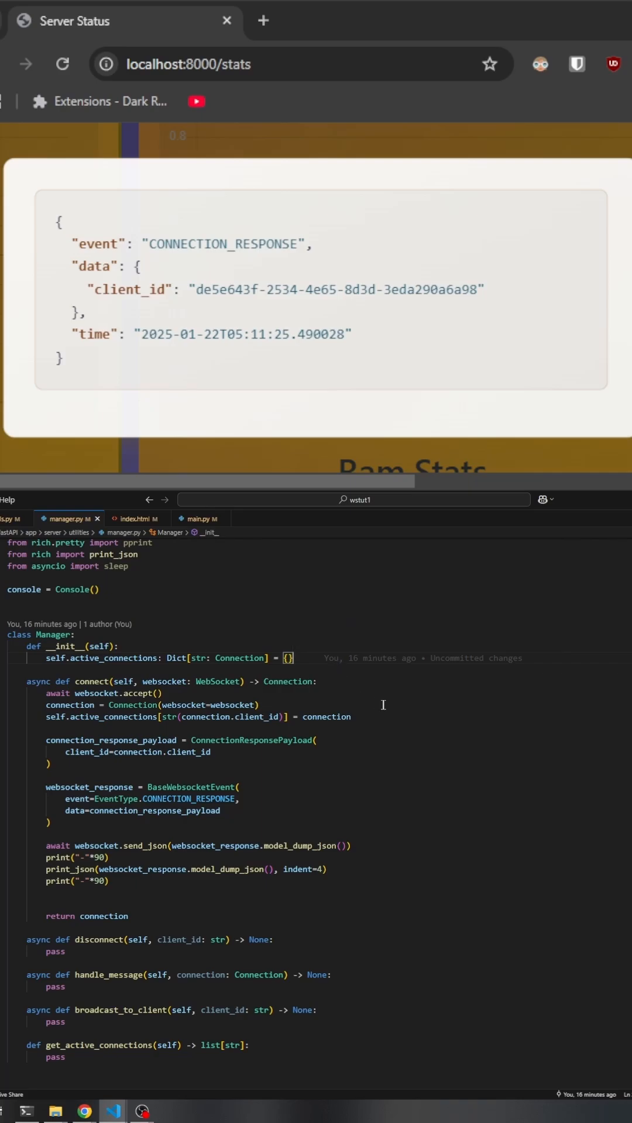
{"action": "mouse_move", "coordinate": [391, 709]}
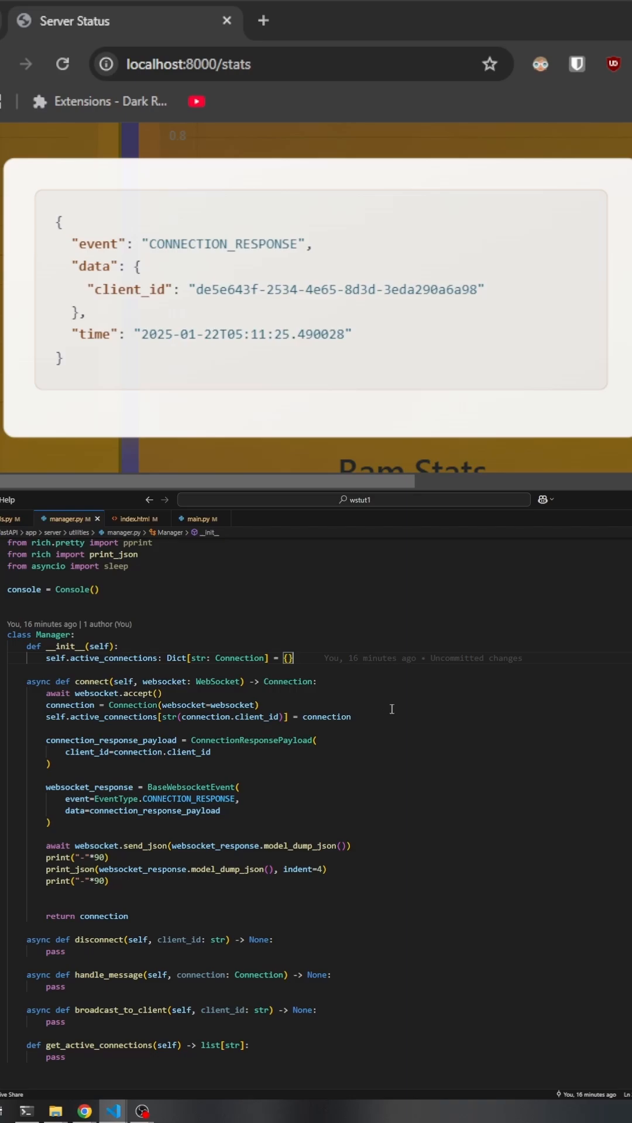
{"action": "mouse_move", "coordinate": [220, 779]}
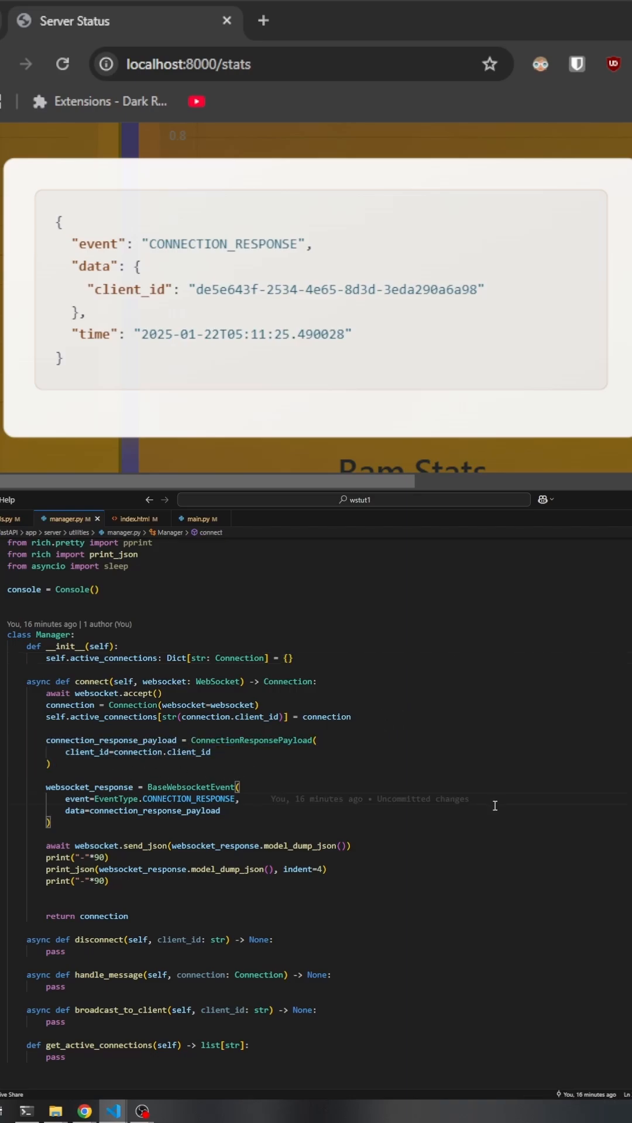
{"action": "scroll", "scroll_direction": "up", "scroll_amount": 3}
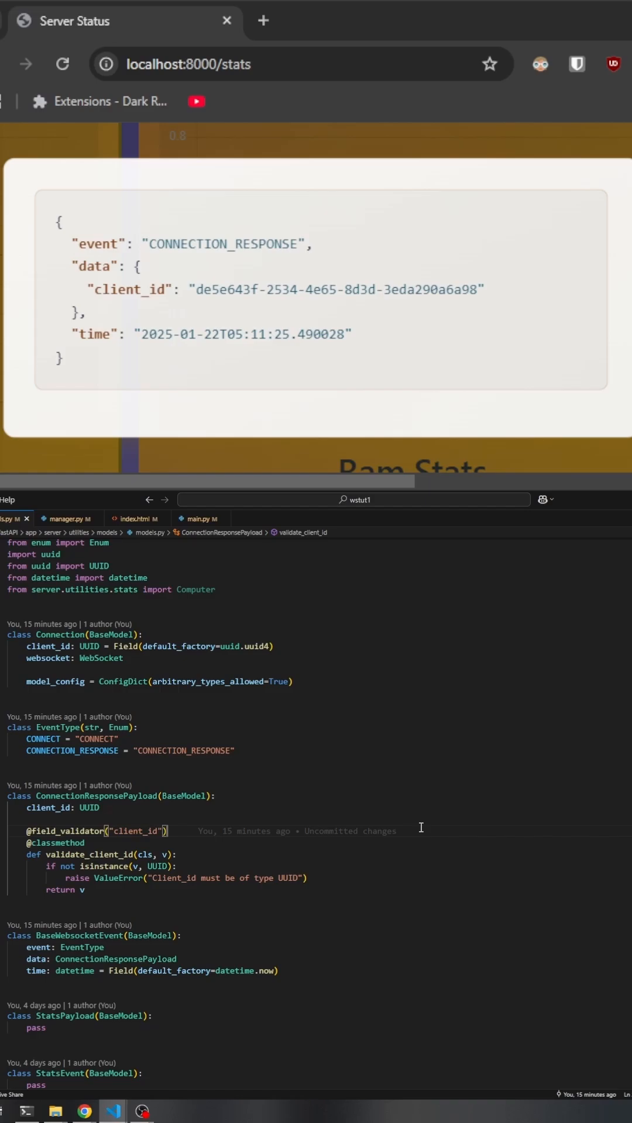
{"action": "mouse_move", "coordinate": [418, 826]}
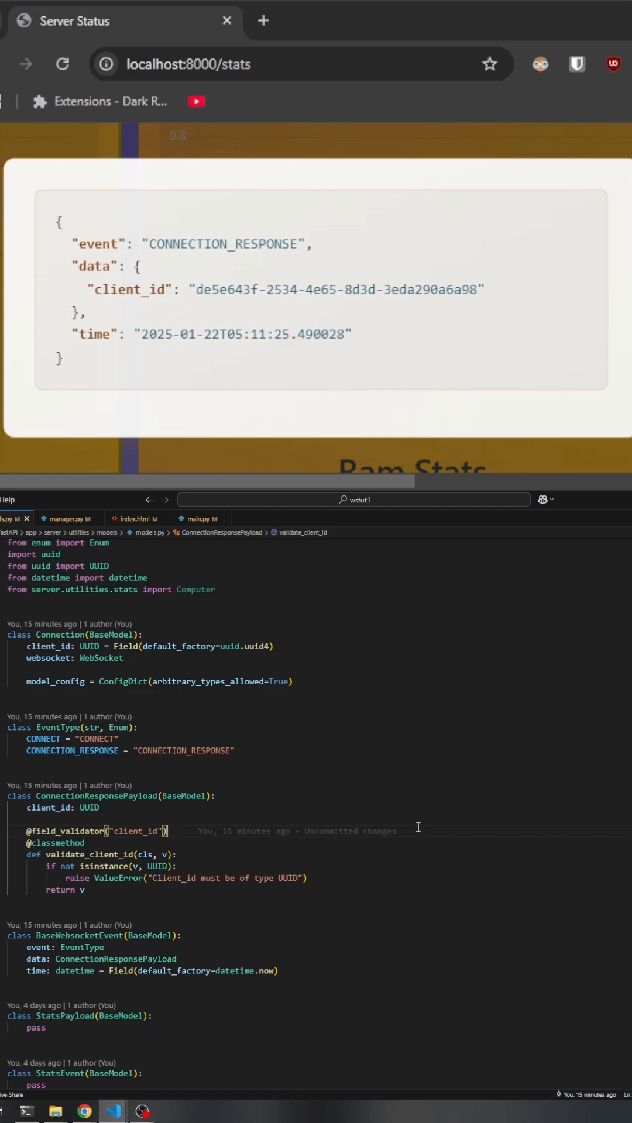
{"action": "mouse_move", "coordinate": [422, 829]}
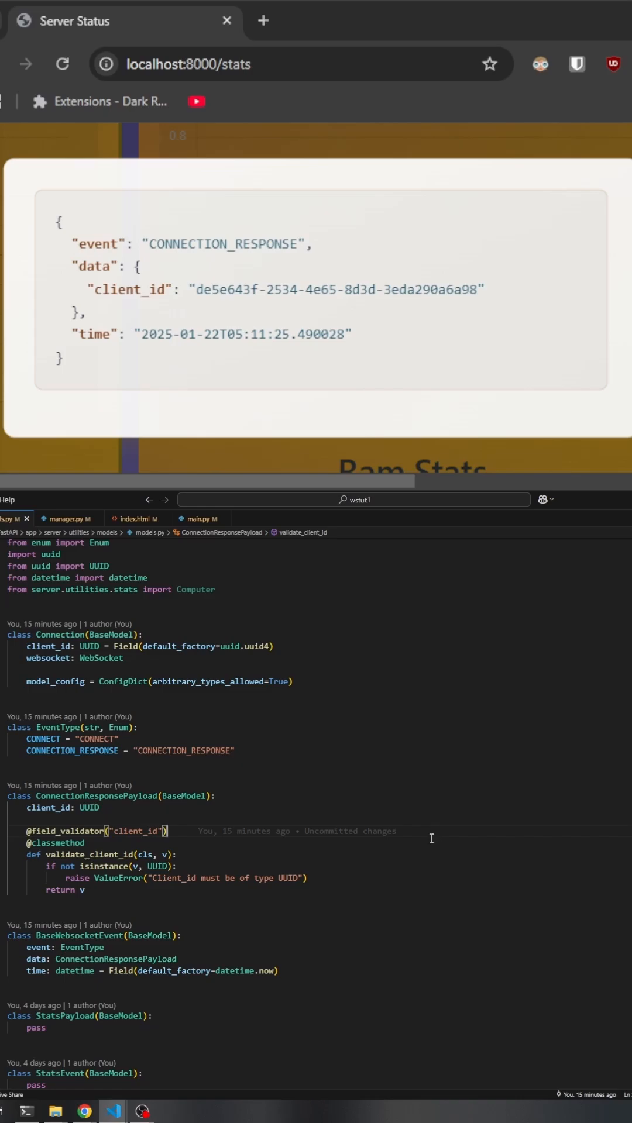
{"action": "scroll", "scroll_direction": "up", "scroll_amount": 3}
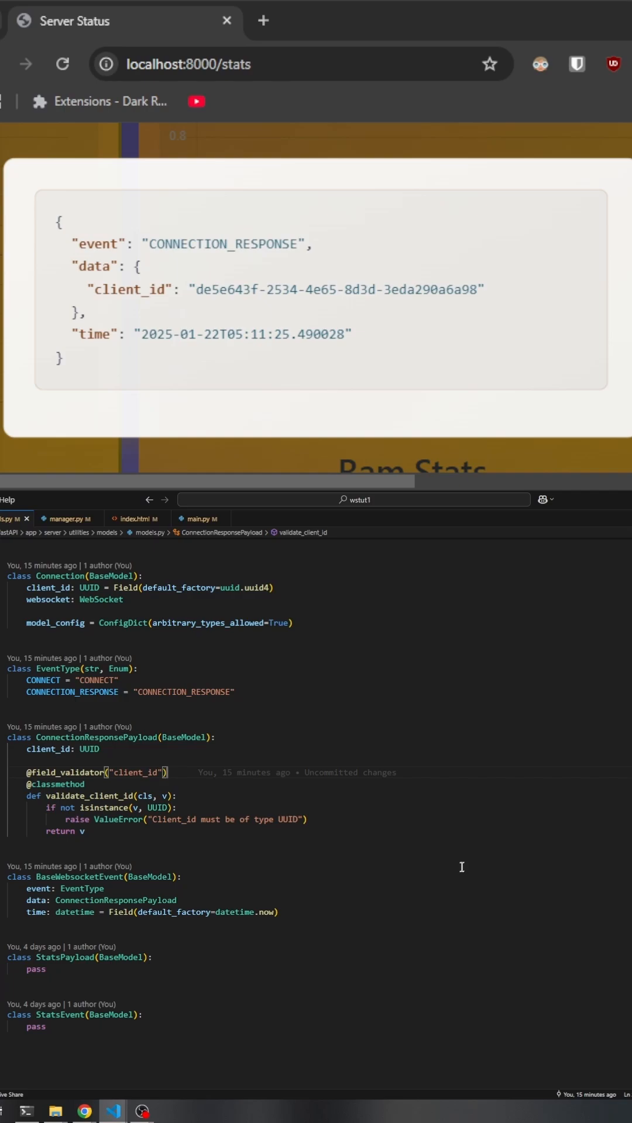
{"action": "mouse_move", "coordinate": [470, 902]}
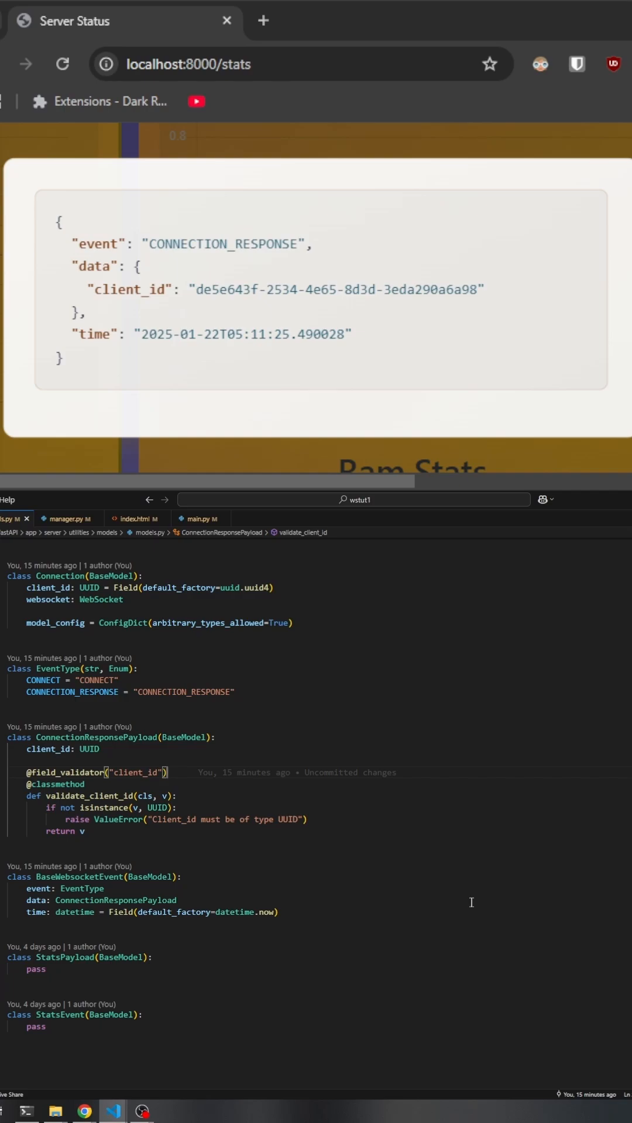